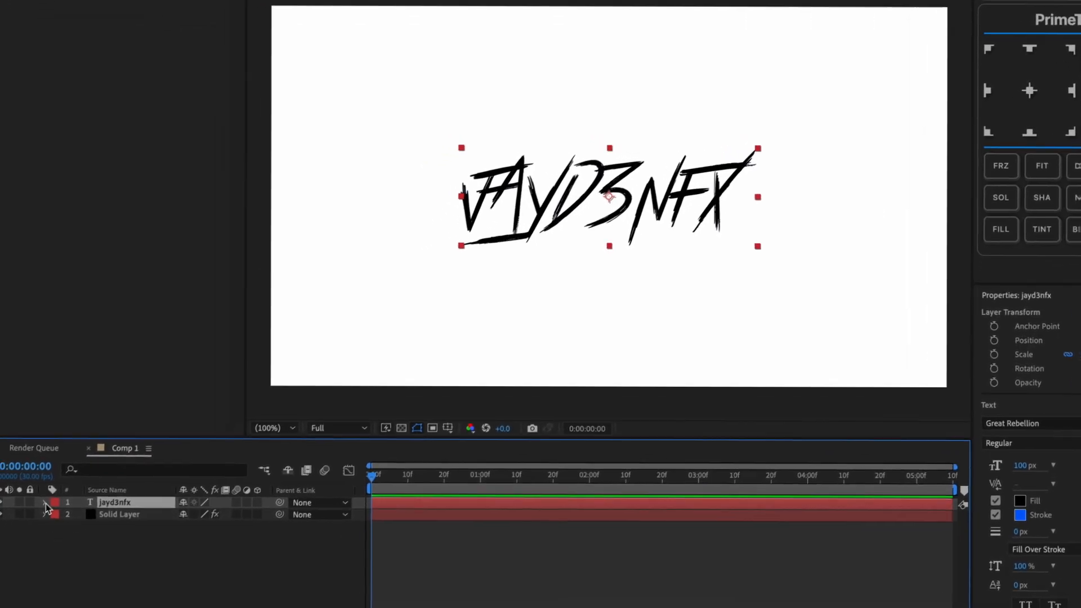
Add an All Transform Properties text animator to the jayd3nfx layer.
click(474, 373)
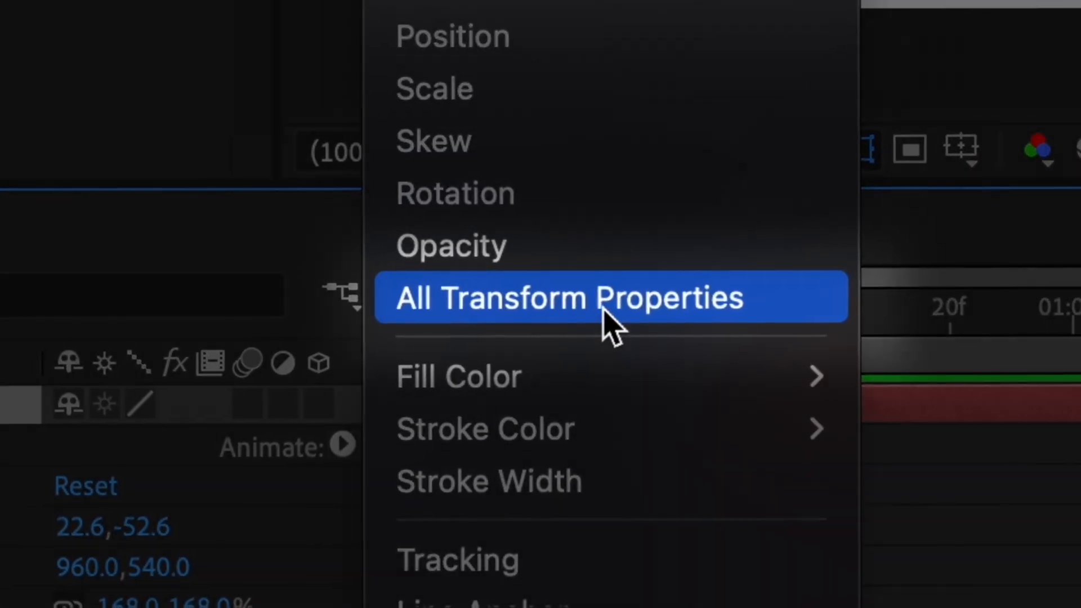
click(612, 297)
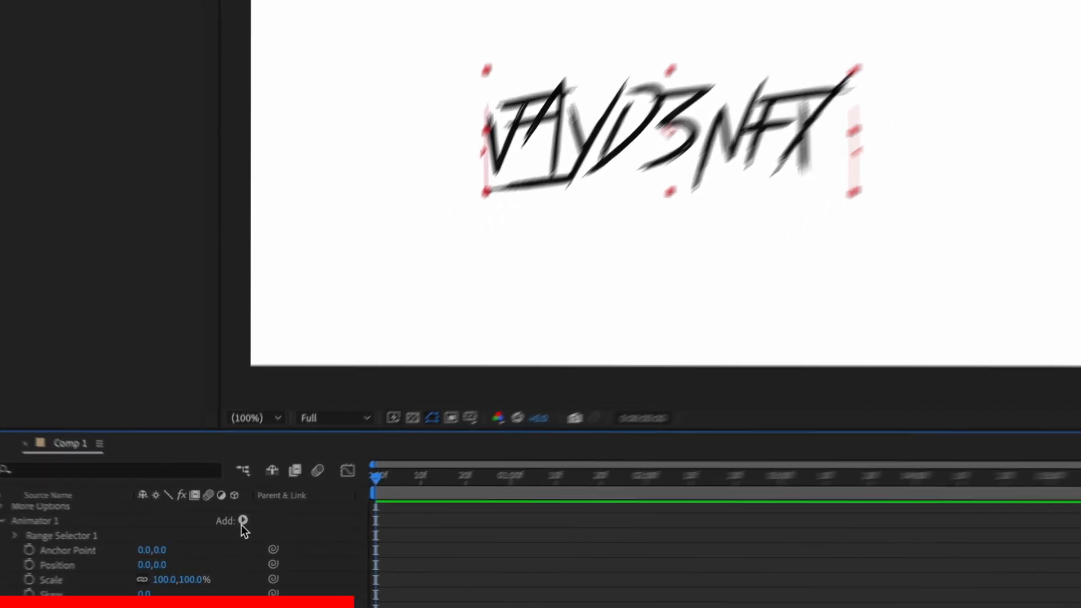
Add a second range selector to Animator 1 on the jayd3nfx text.
click(243, 520)
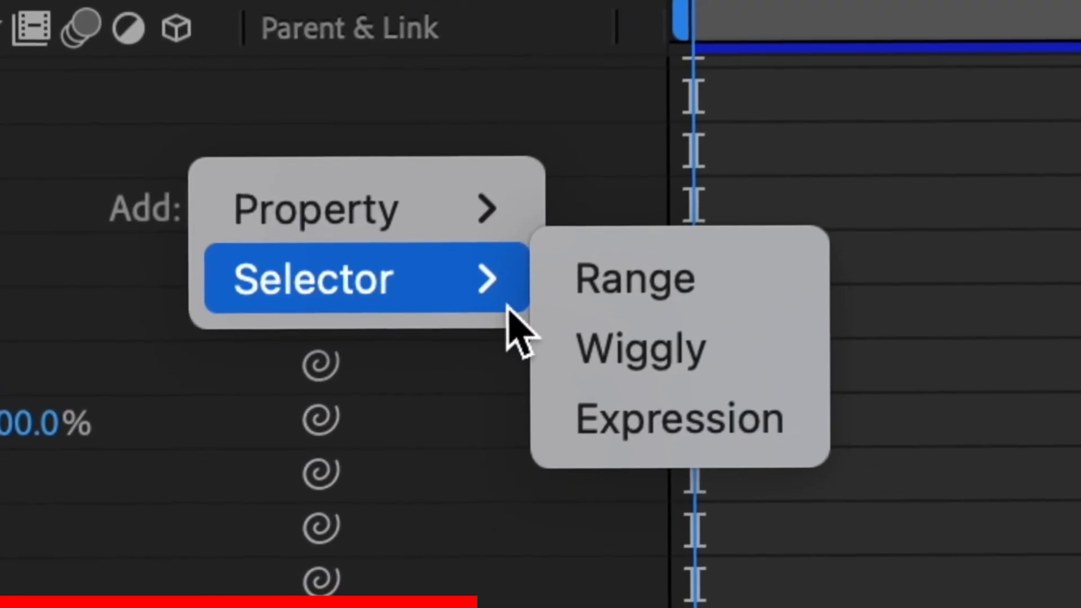
click(639, 348)
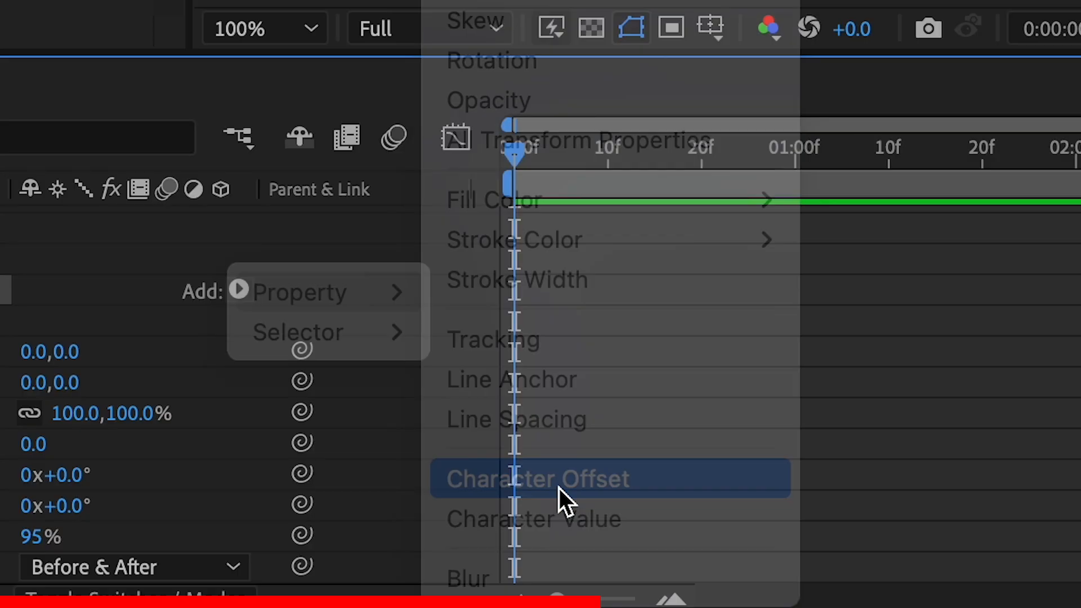
mouse_move(349, 300)
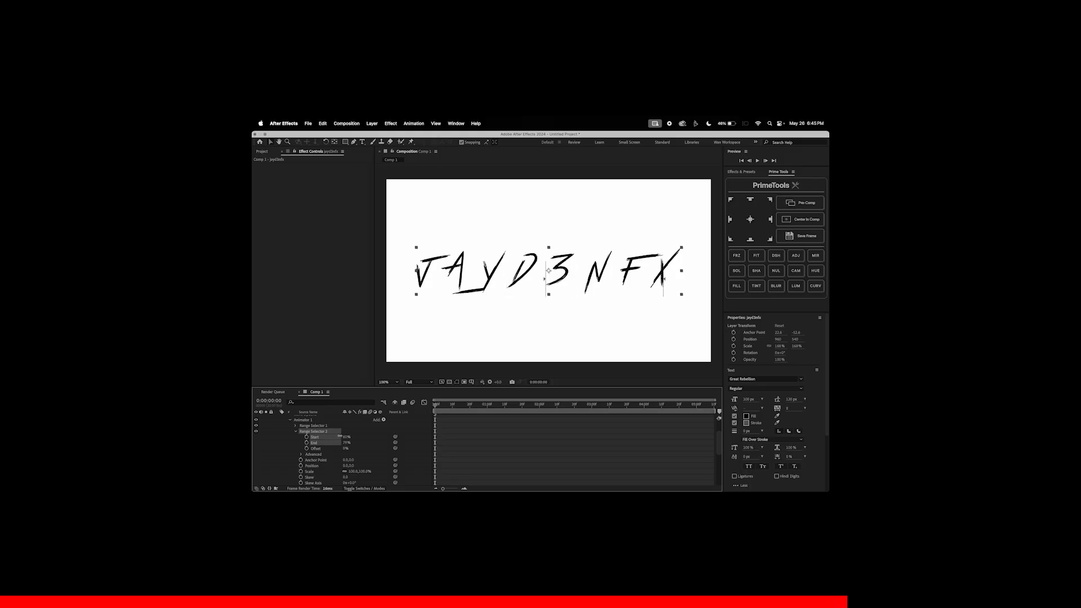
Add an expression selector and a wiggly selector to Animator 2.
click(383, 419)
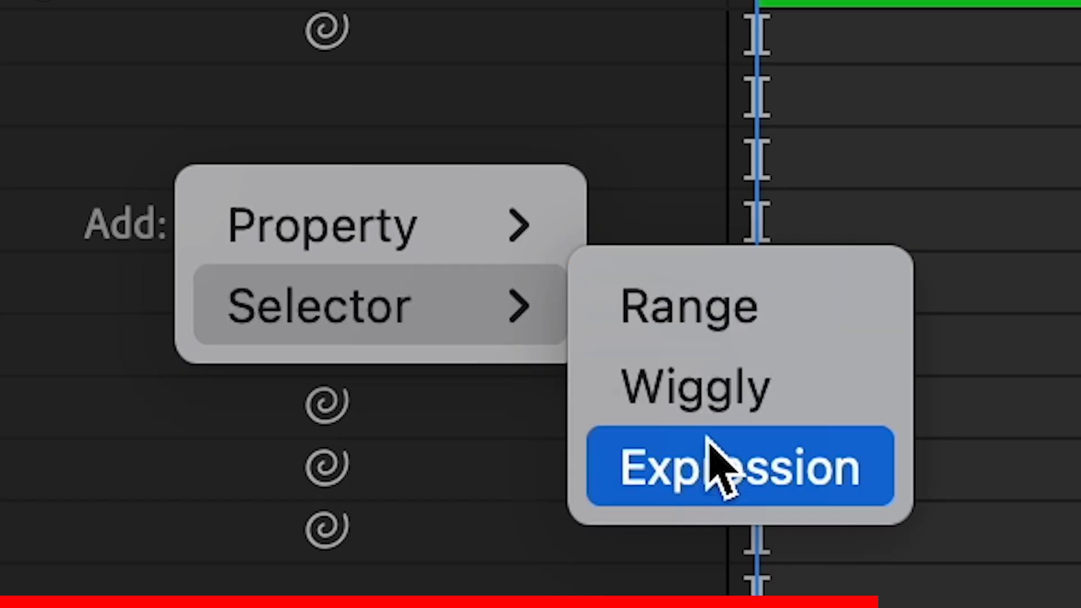
click(740, 466)
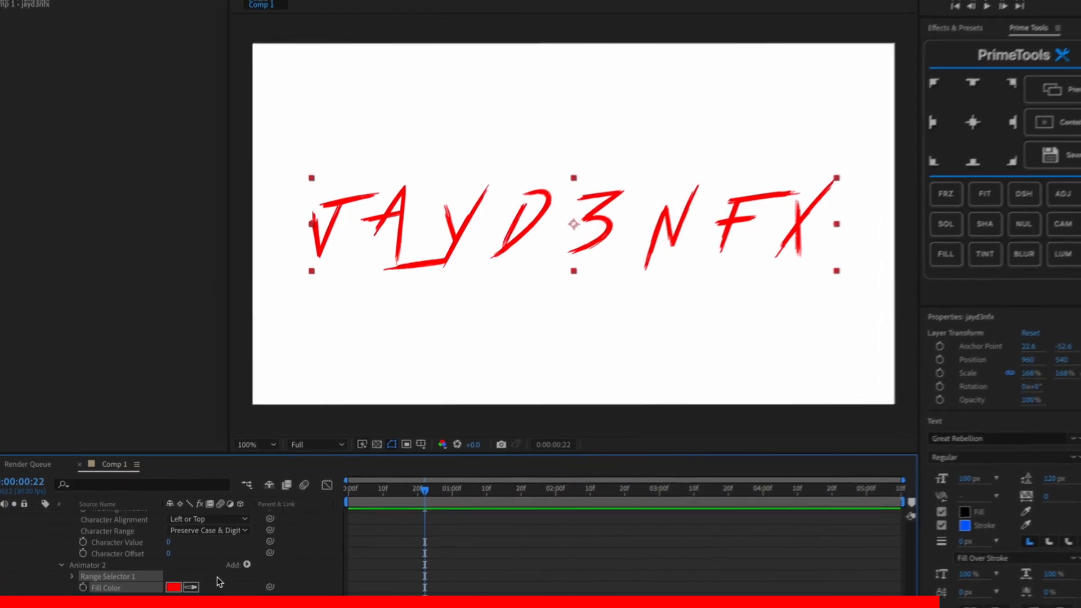
click(246, 565)
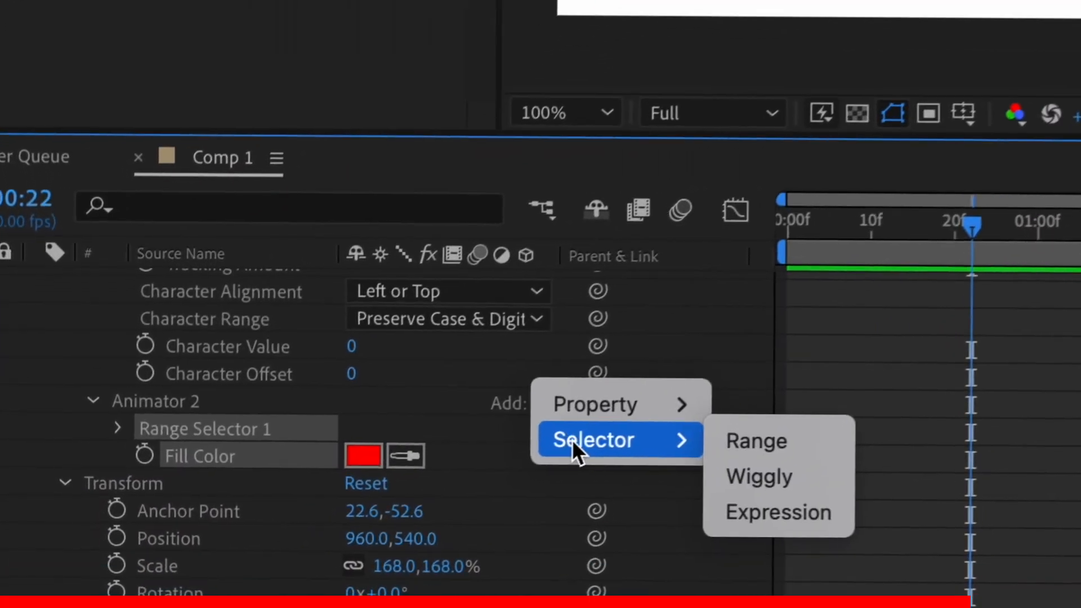
click(756, 476)
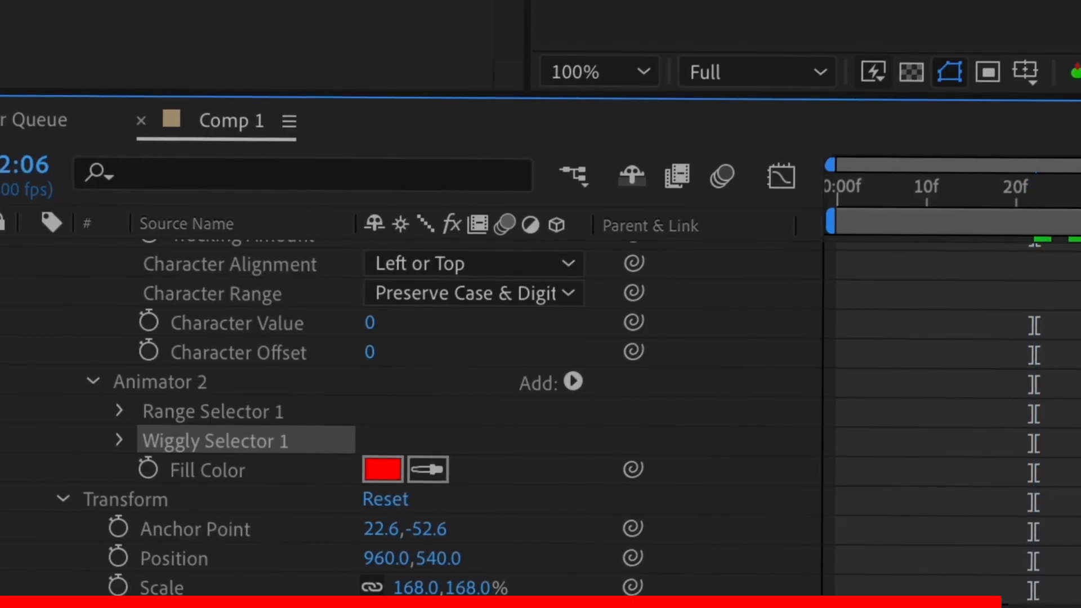
click(572, 383)
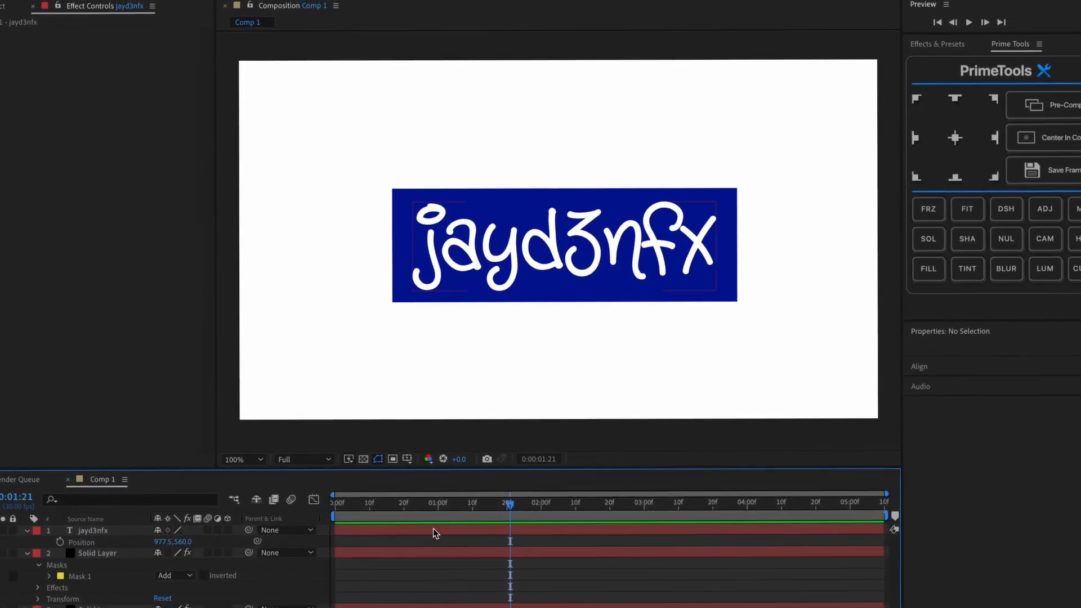
click(97, 553)
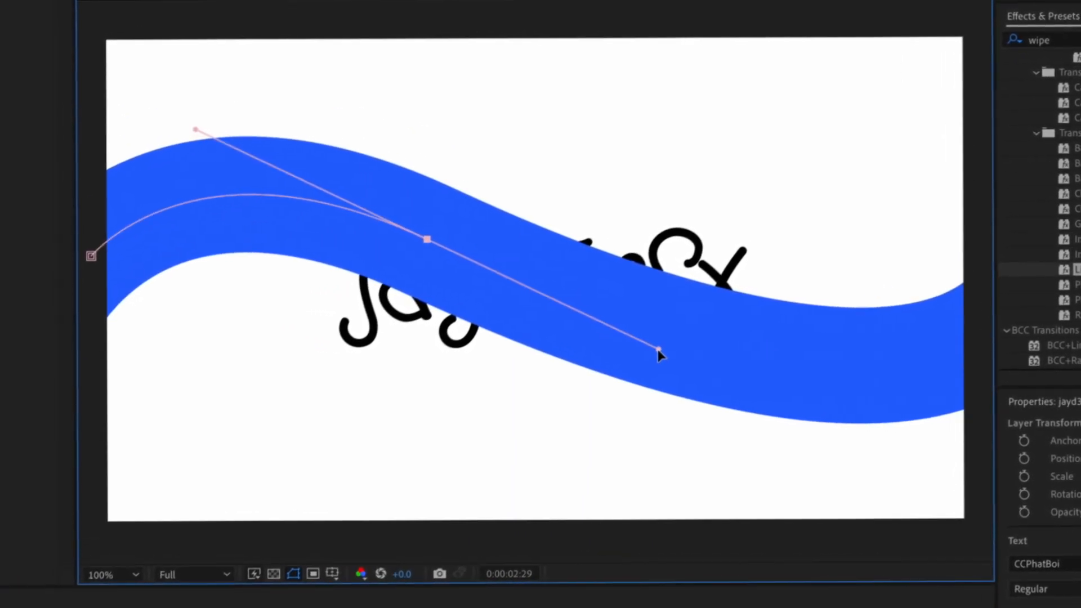
Draw a curved Pen mask through the blue band, ending at its right edge.
drag(656, 352, 979, 343)
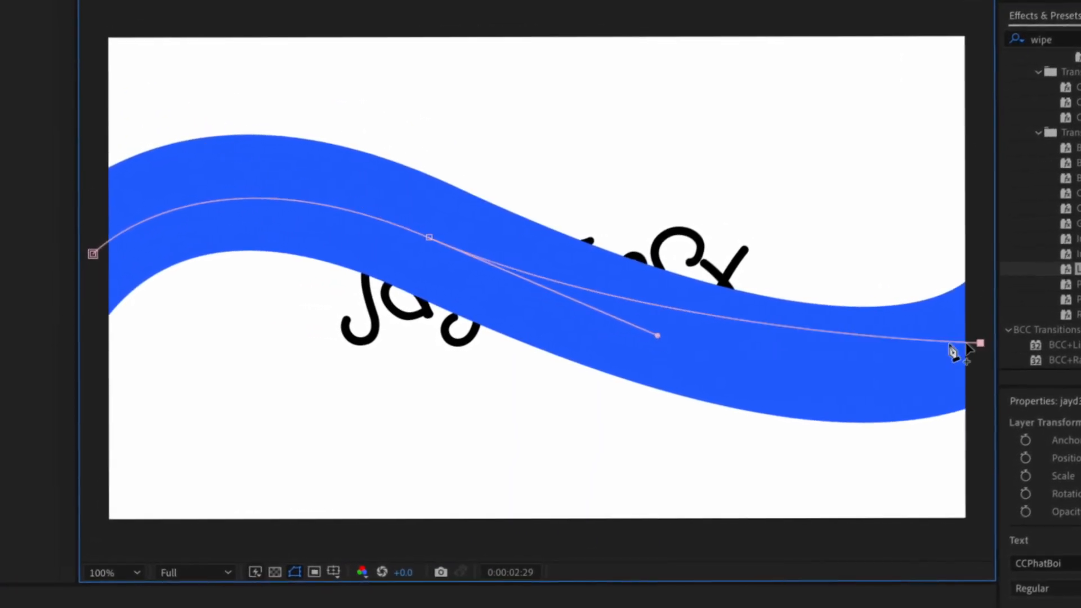
drag(656, 335, 695, 418)
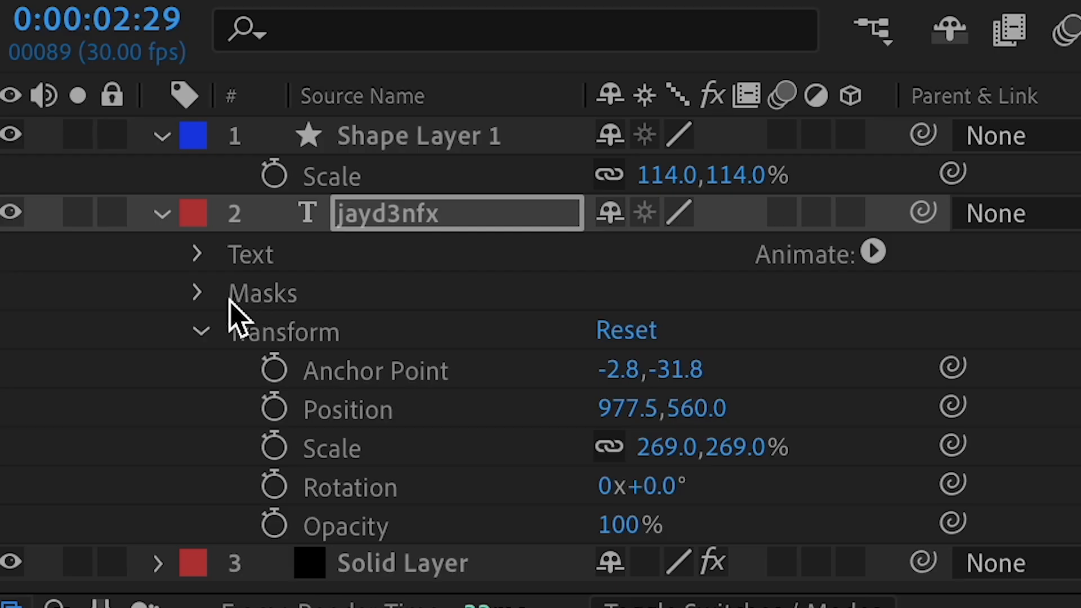
Set the jayd3nfx text's Path Options path to Mask 1 and expand its text properties.
click(197, 254)
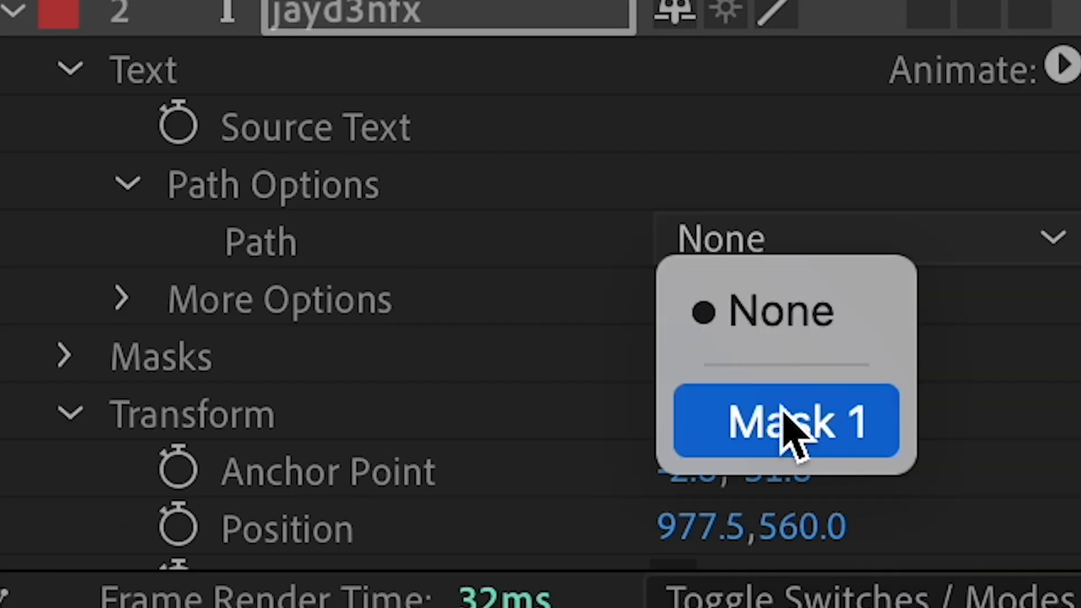
click(786, 421)
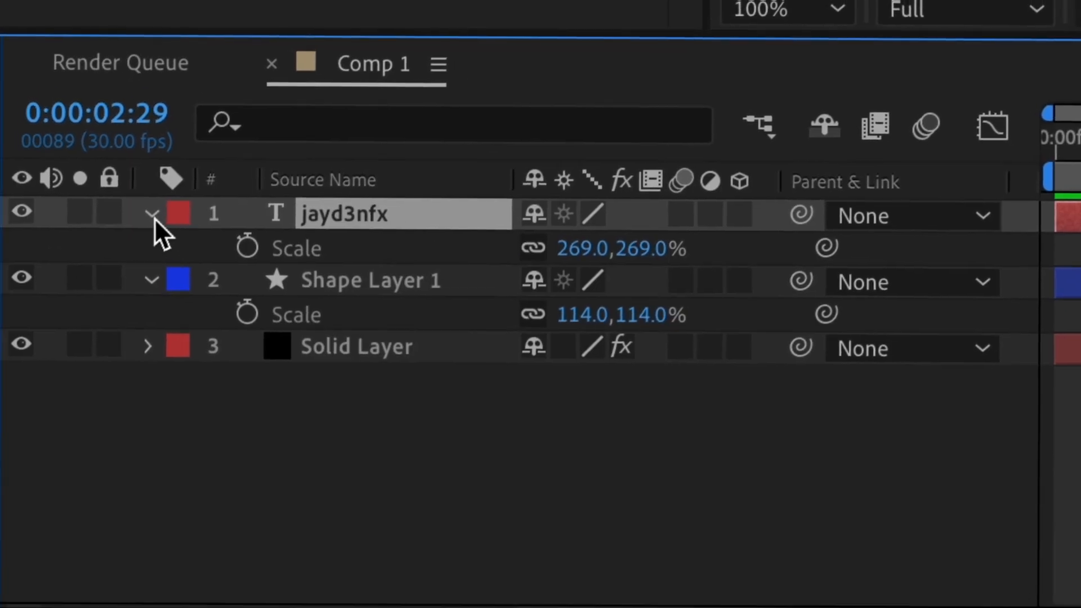
click(149, 212)
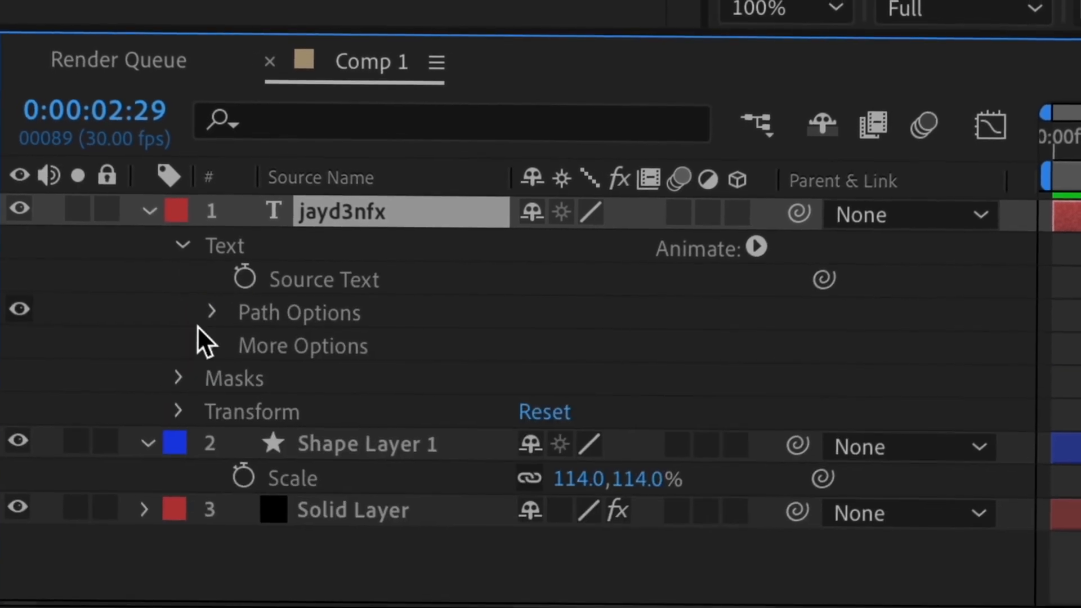
click(212, 313)
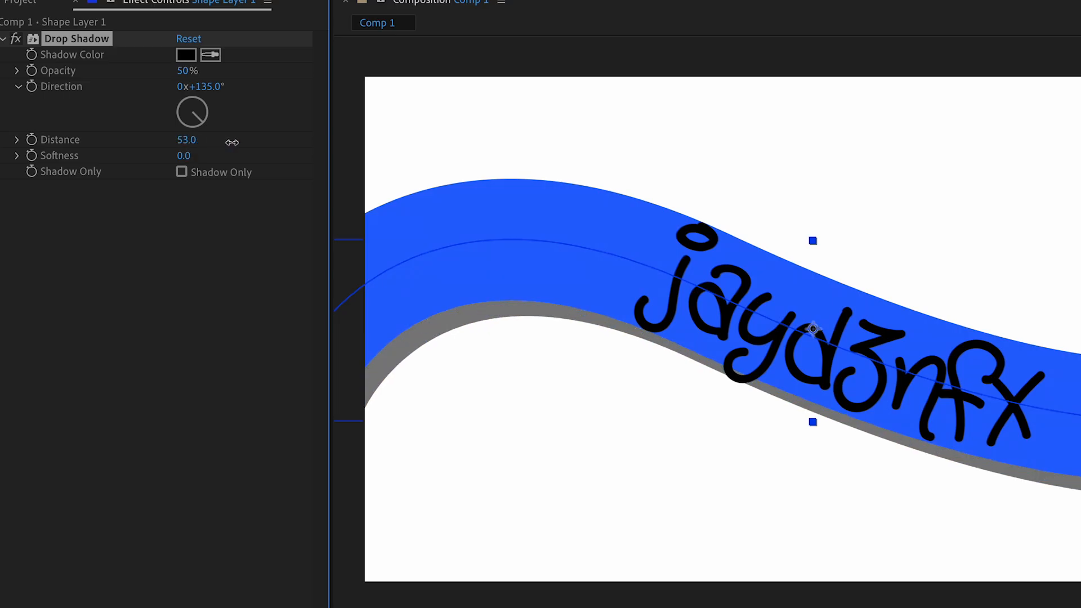
Adjust drop shadow distance, confirm cyan colour, and tint a second shadow sky blue.
drag(187, 139, 231, 141)
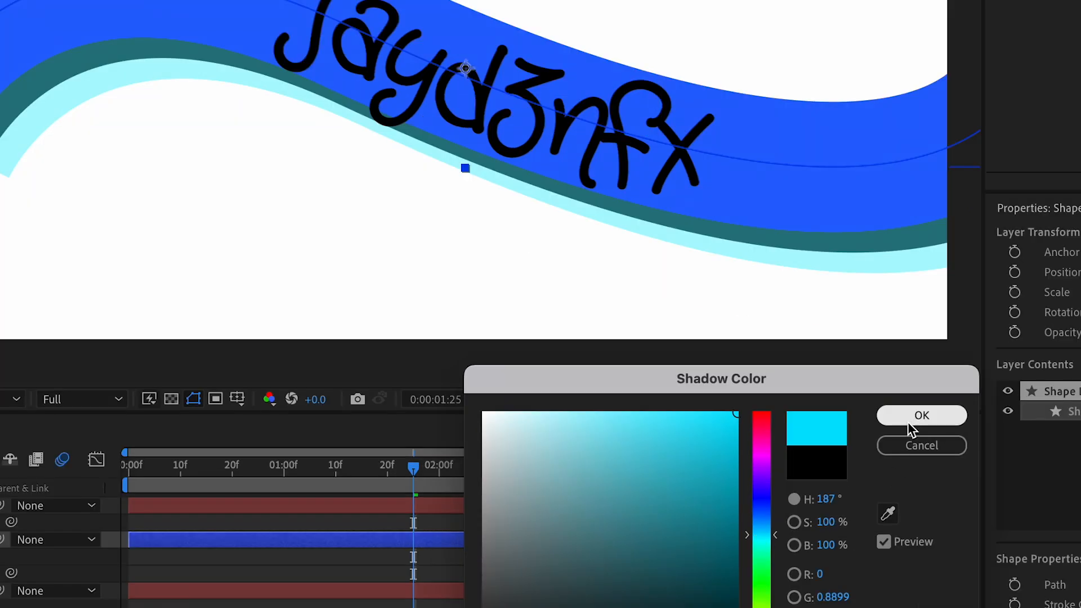
click(921, 415)
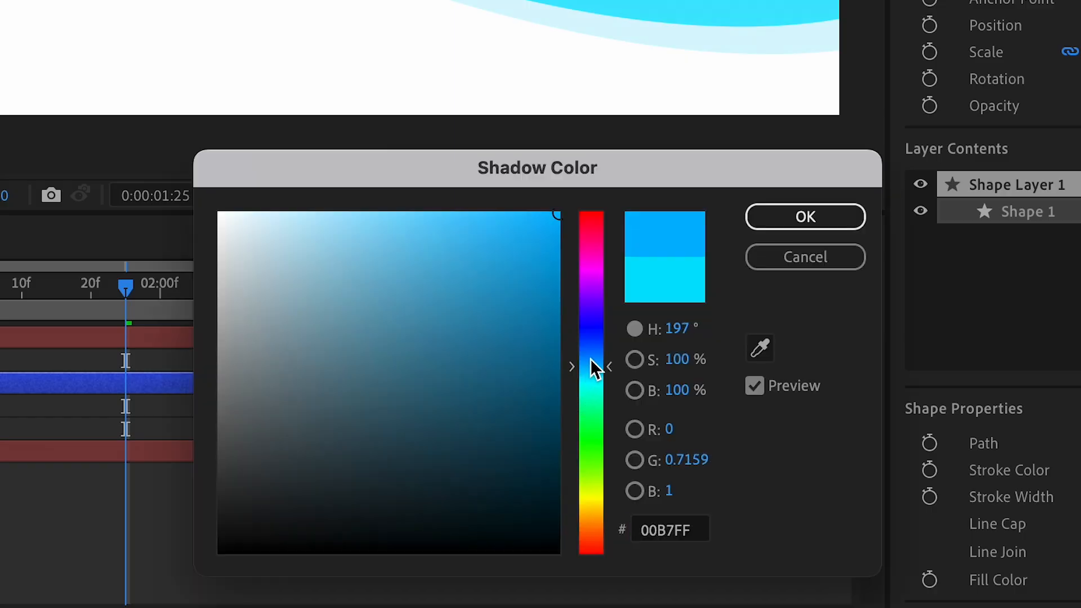
click(804, 216)
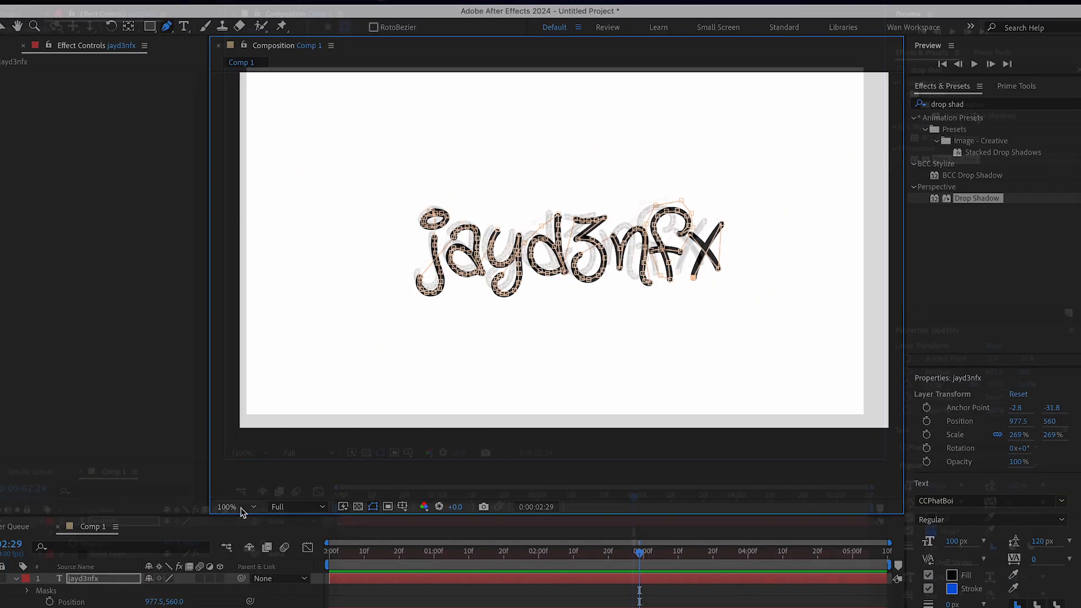
Set the Stroke effect's Paint Style to Reveal Original Image and adjust its End value.
text(s)
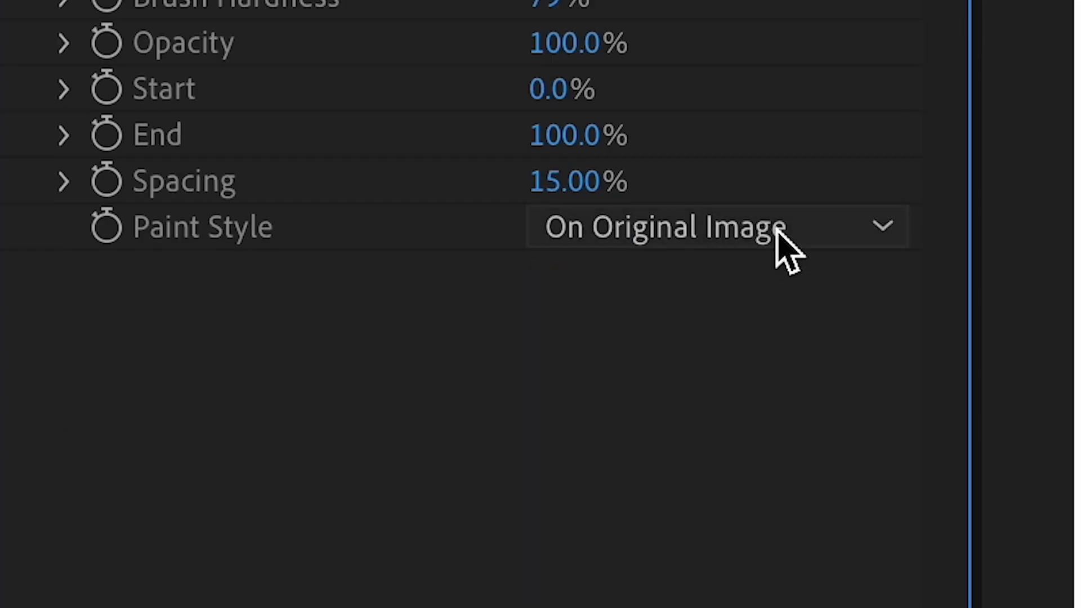
click(716, 227)
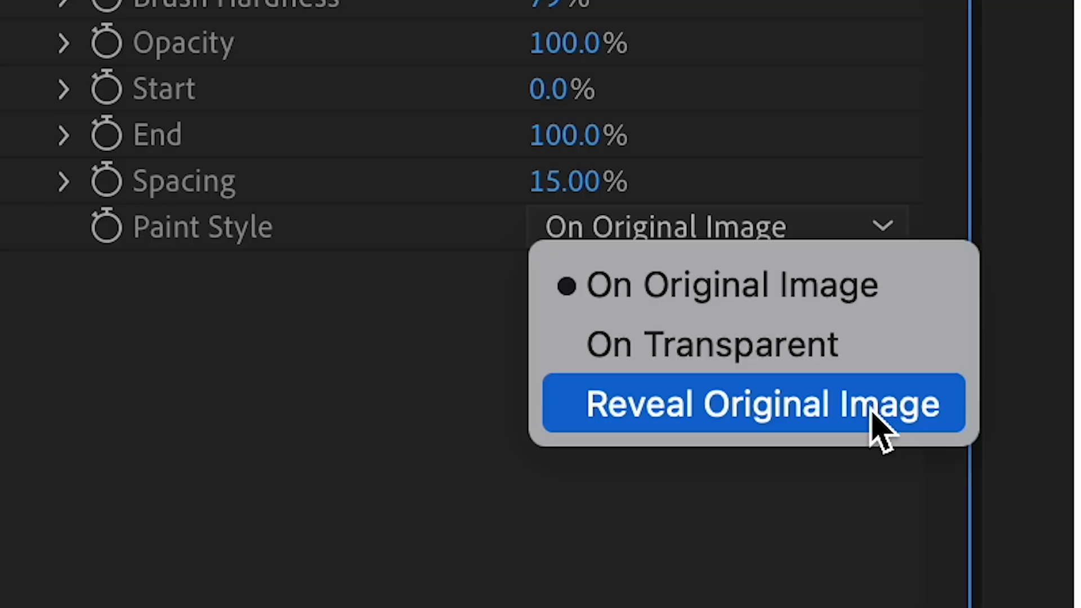
click(752, 404)
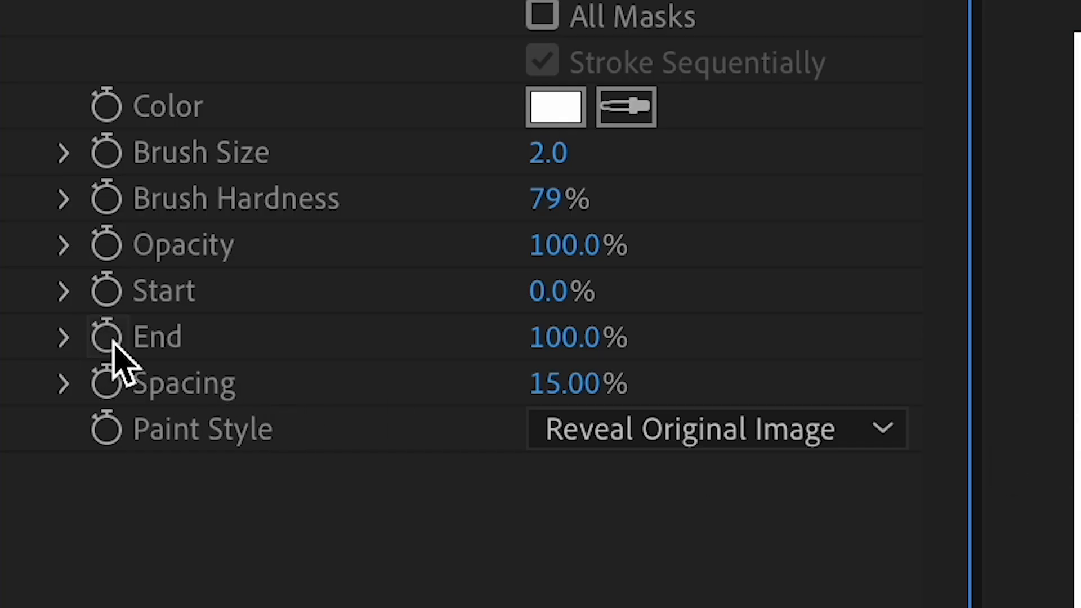
drag(577, 338, 524, 338)
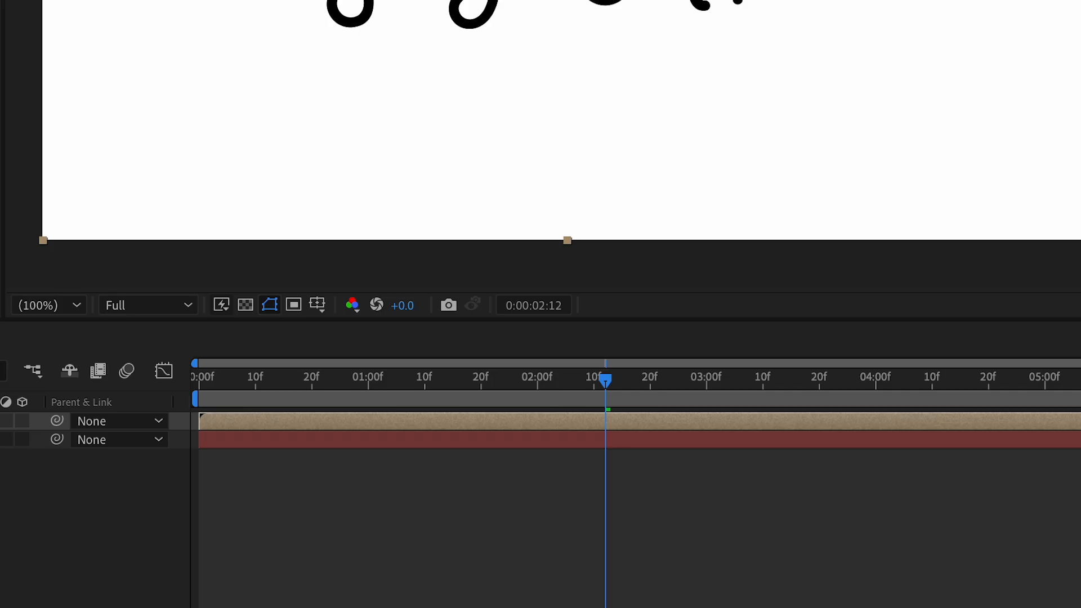
Preview the handwritten stroke reveal of the jayd3nfx text.
key(ctrl+d)
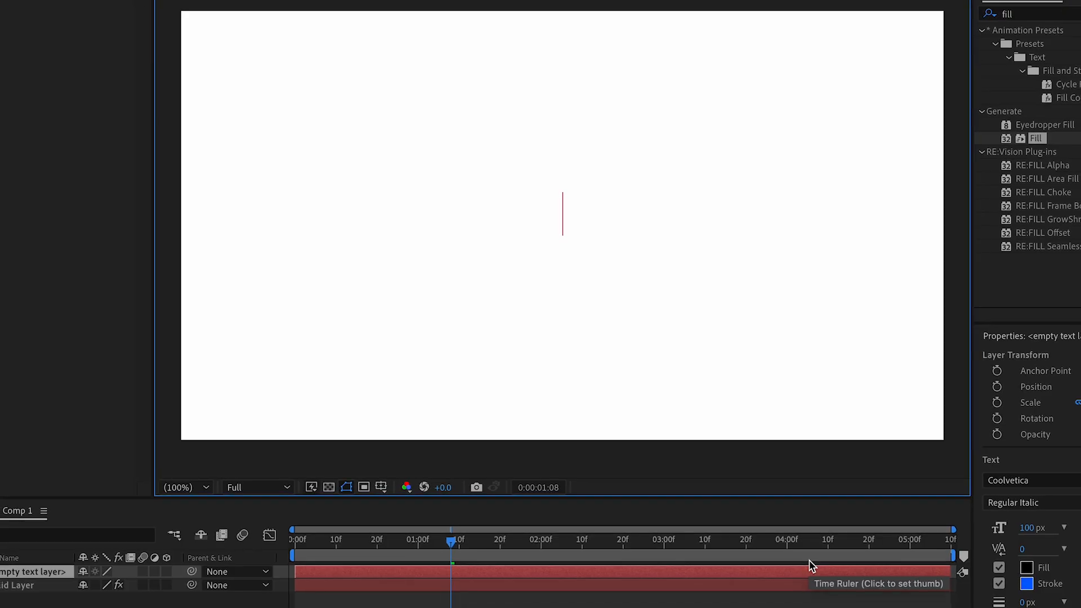
Type 'J3FX J3FX J3FX J3FX J3FX' into the text layer and commit it.
text(J3FX J3FX J3FX J3FX J3FX)
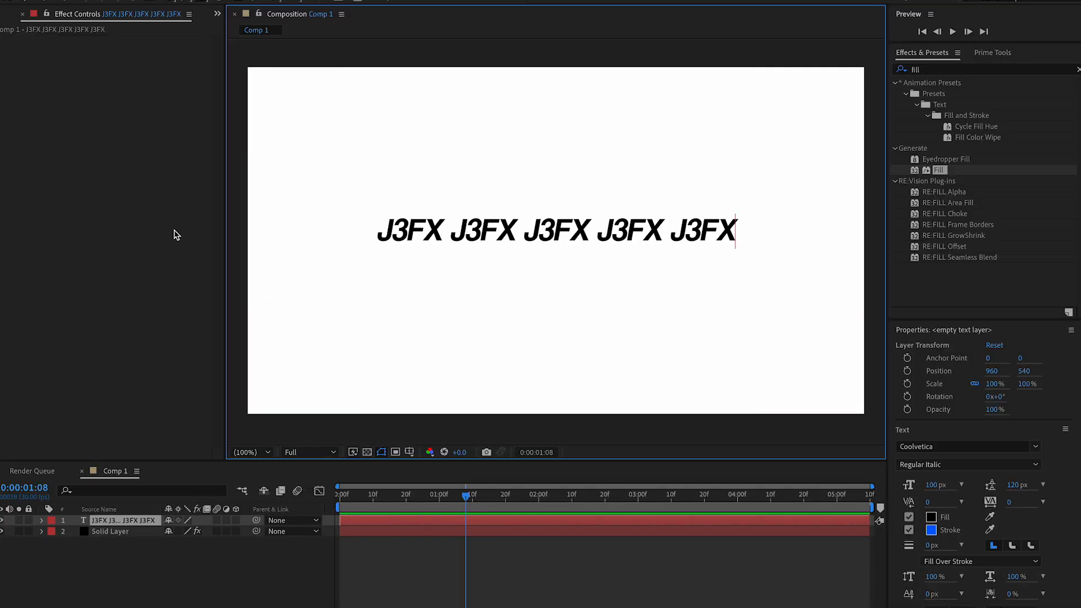
click(203, 35)
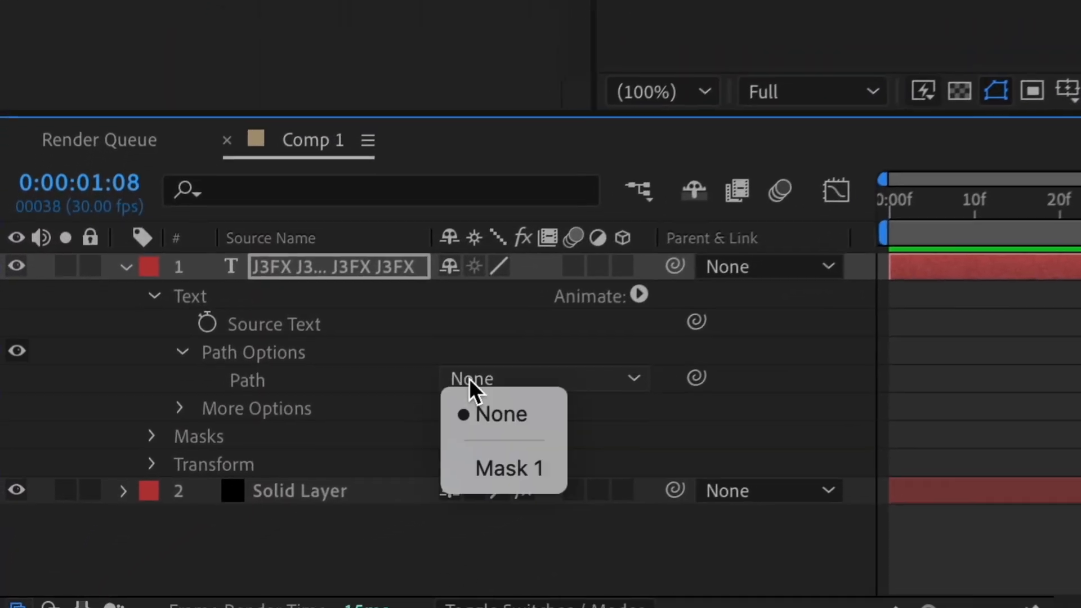
Wrap the J3FX text along circular Mask 1 and enable per-character 3D.
click(509, 468)
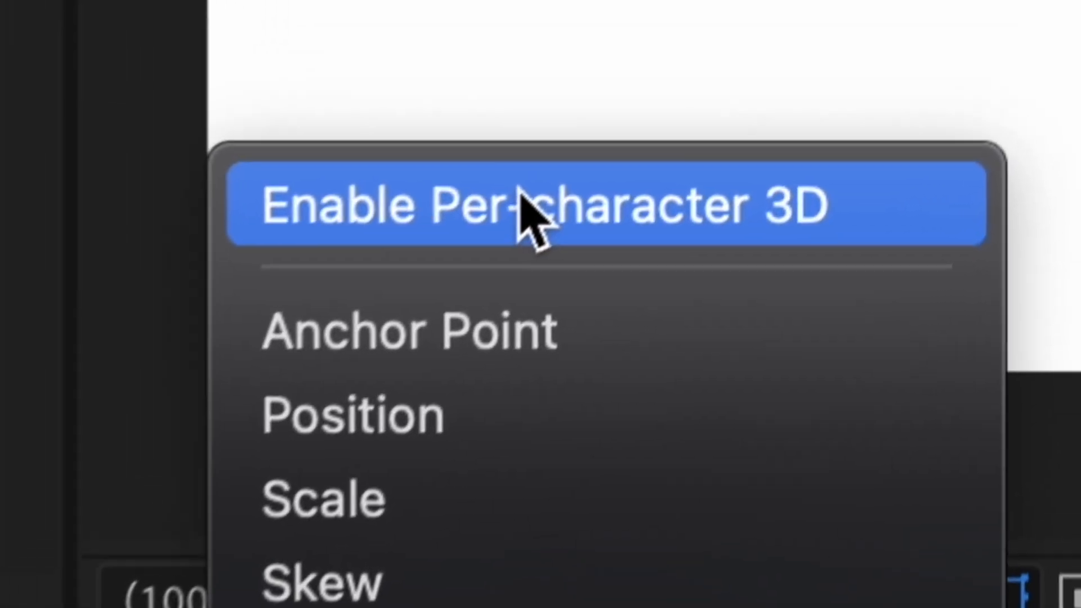
click(538, 205)
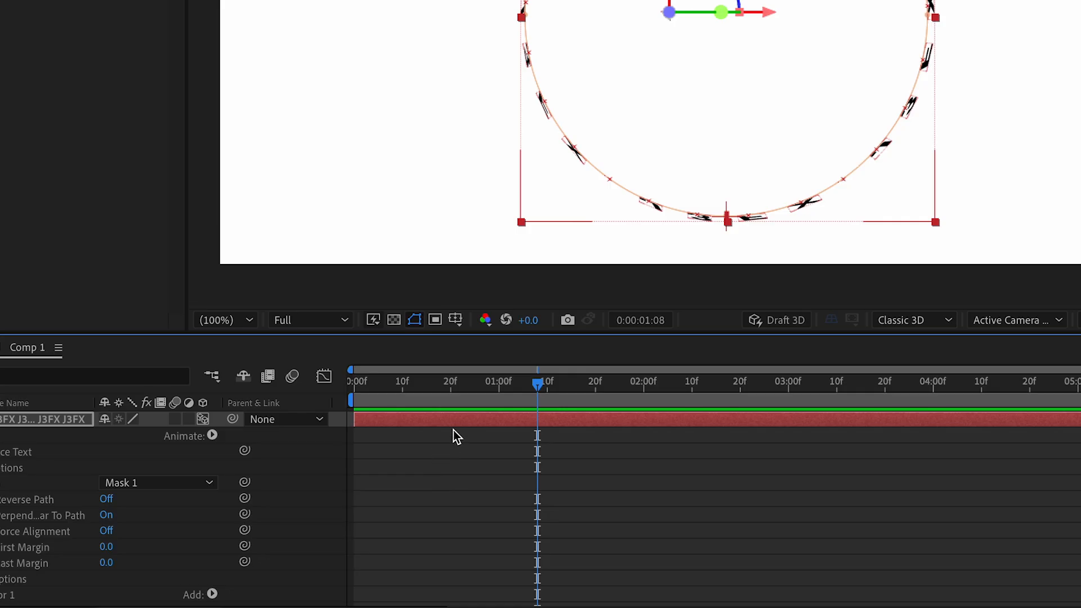
key(r)
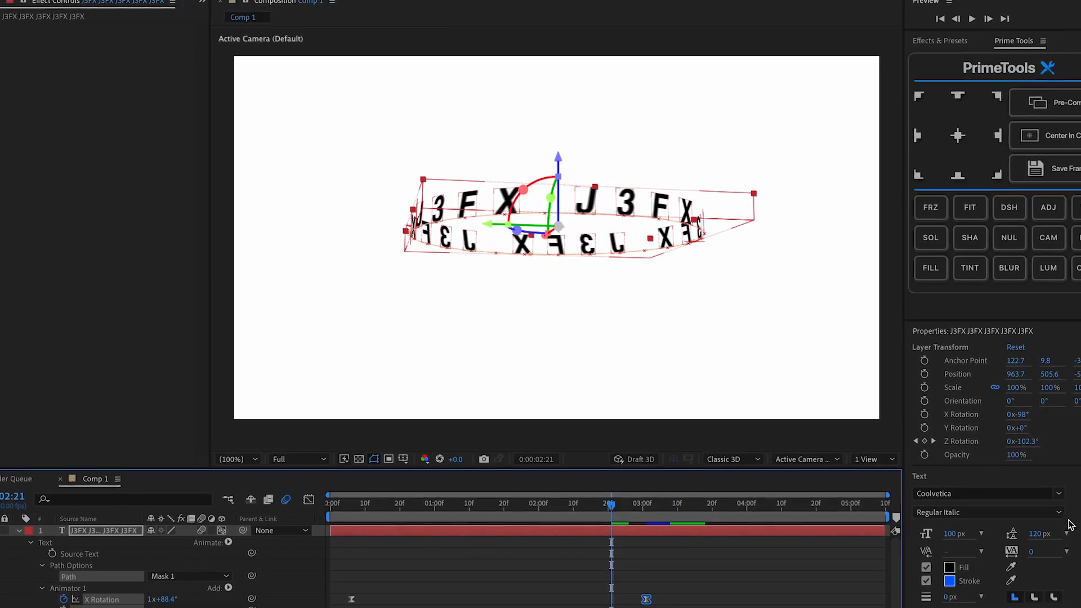
Pre-compose the J3FX ring text layer and adjust its CC Wide Time Backward Steps value.
right_click(105, 530)
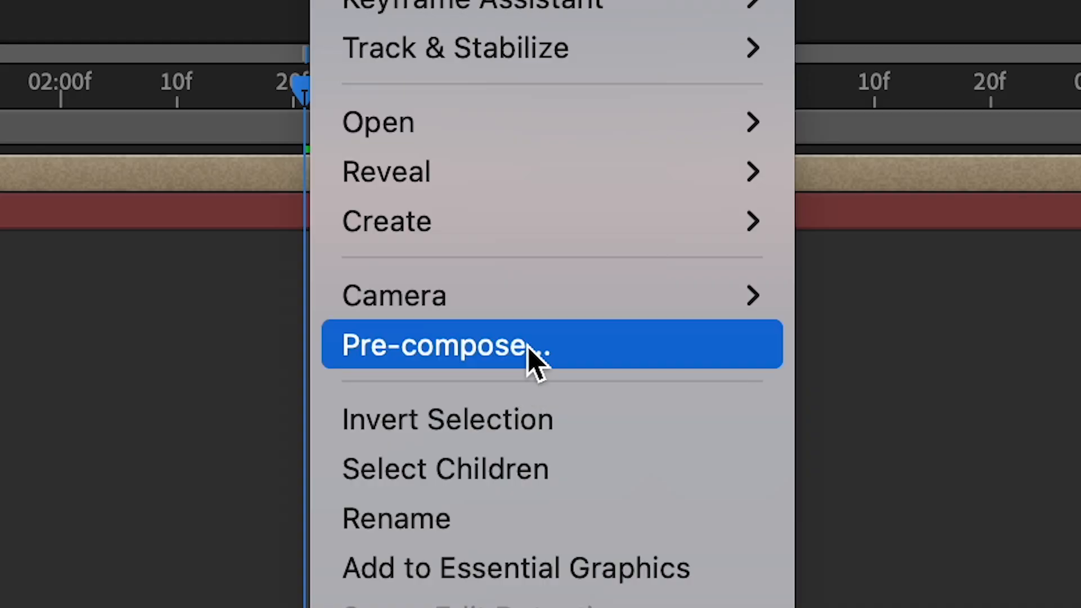
click(442, 345)
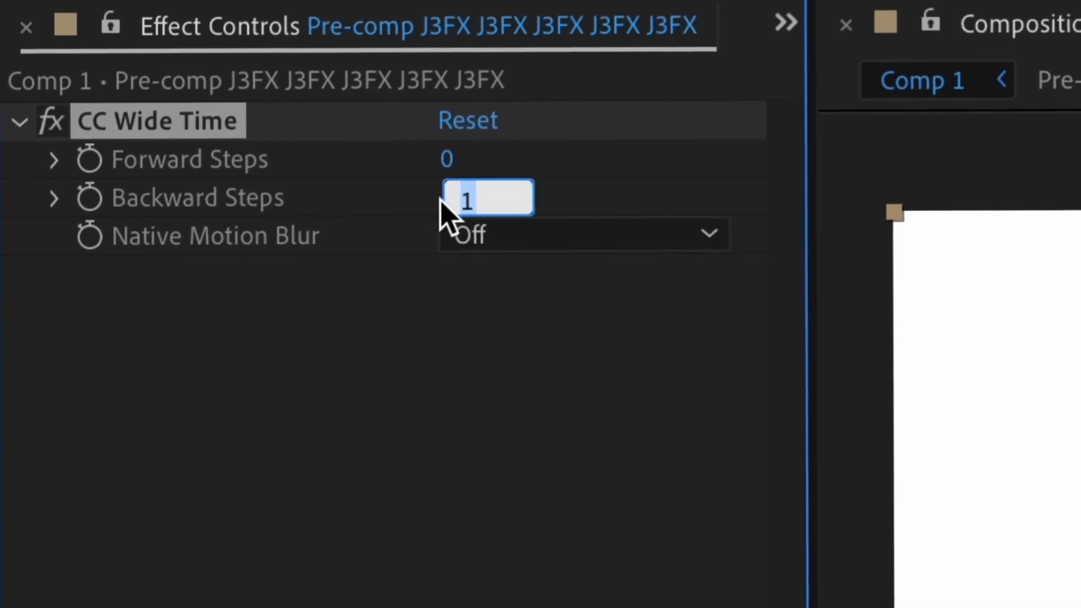
click(582, 235)
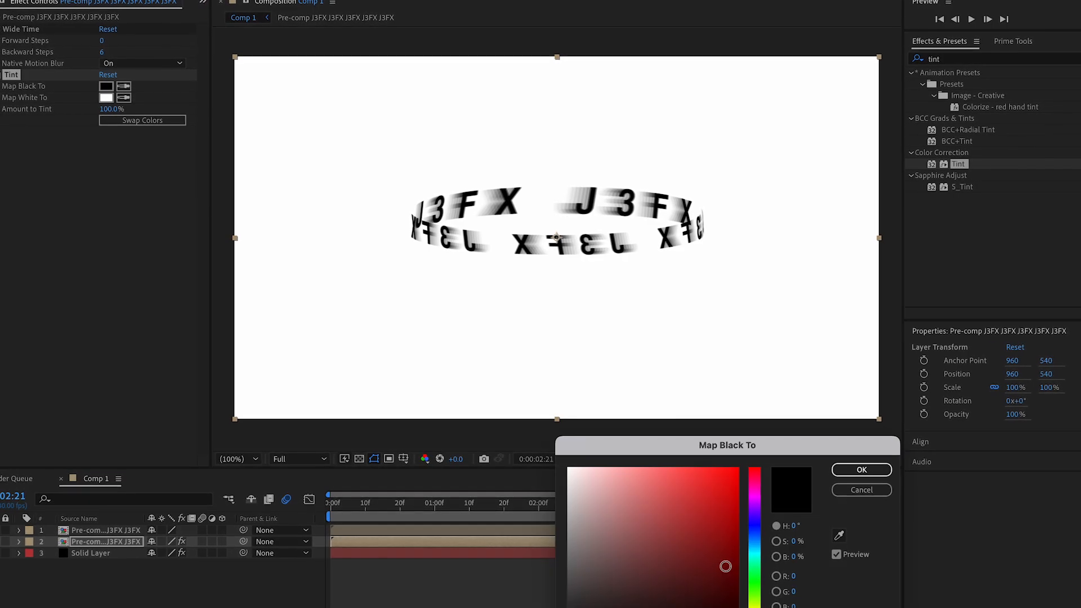
Choose the Tint Map Black To colour and add a drop shadow via PrimeTools DSH.
click(861, 470)
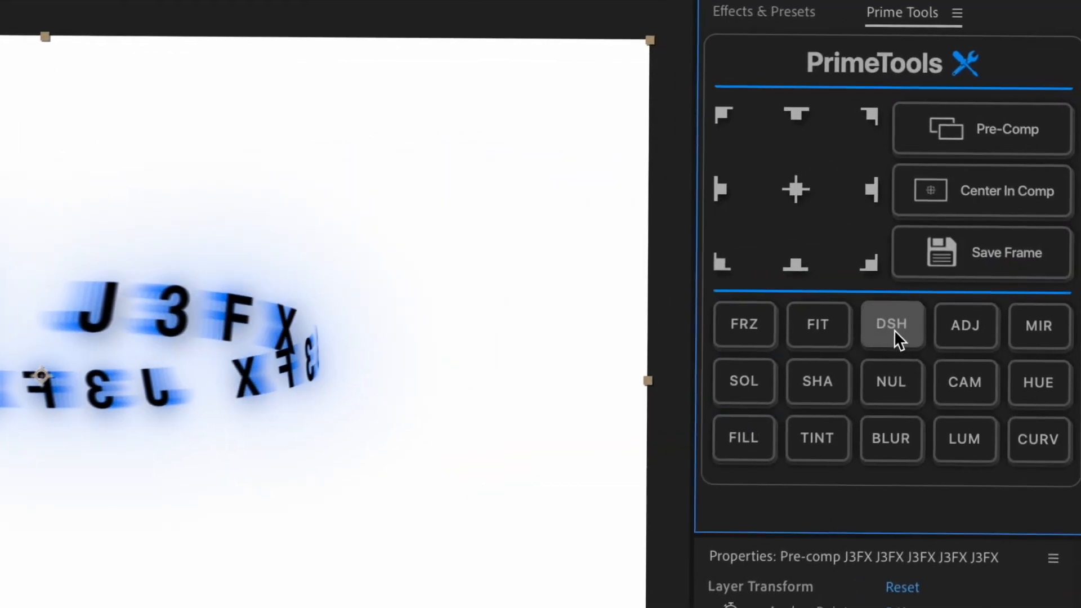
click(891, 325)
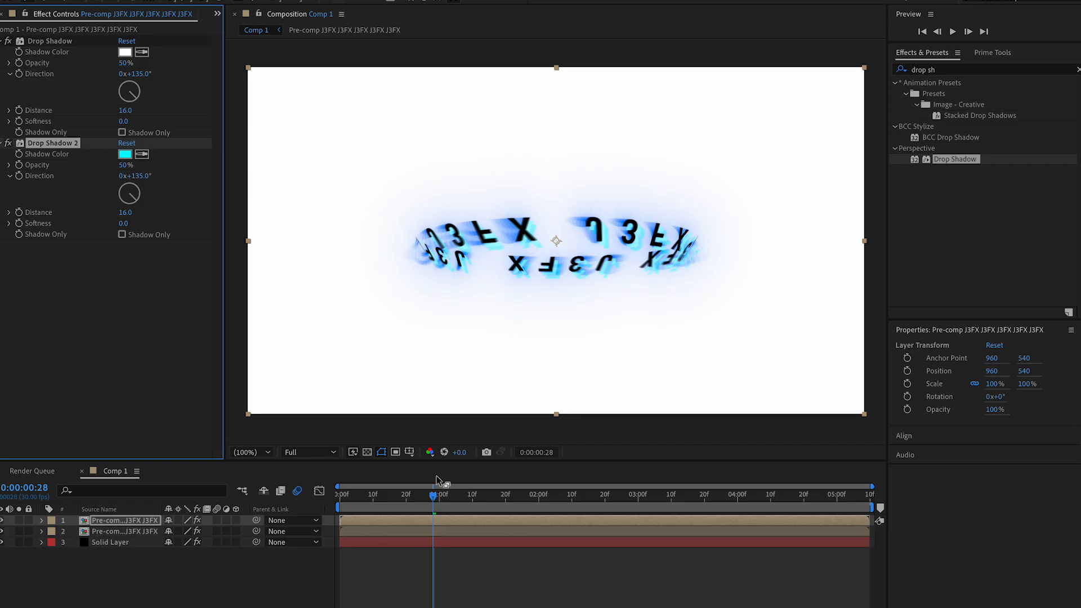